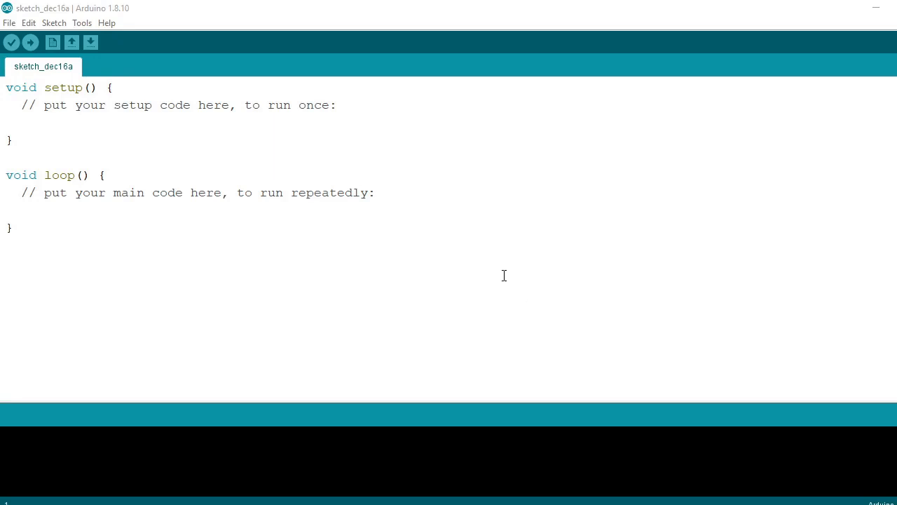
{"action": "mouse_move", "coordinate": [83, 22]}
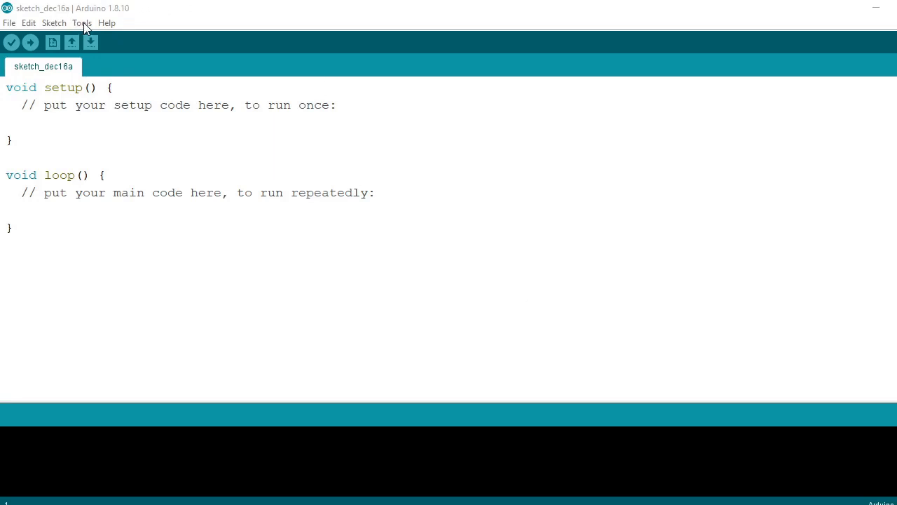
Bring up the Library Manager from the Tools menu over the blank sketch.
{"action": "left_click", "coordinate": [81, 23]}
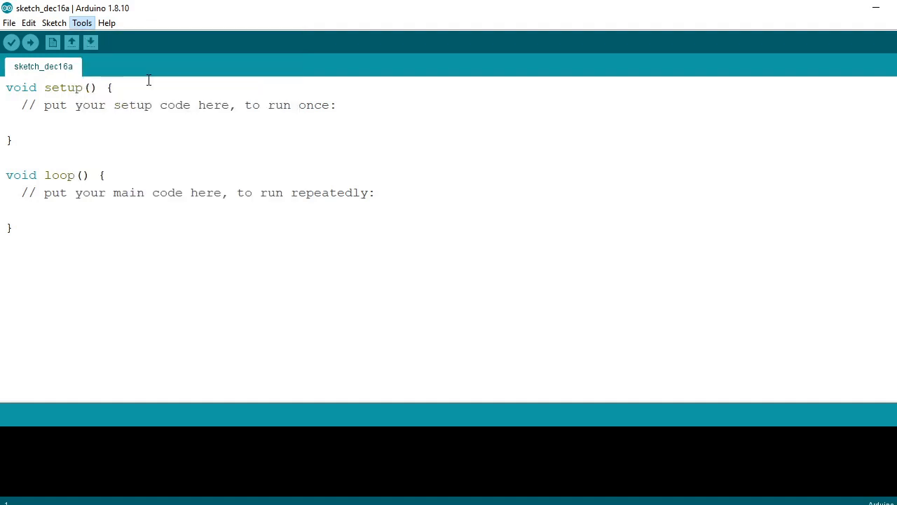
{"action": "left_click", "coordinate": [82, 22]}
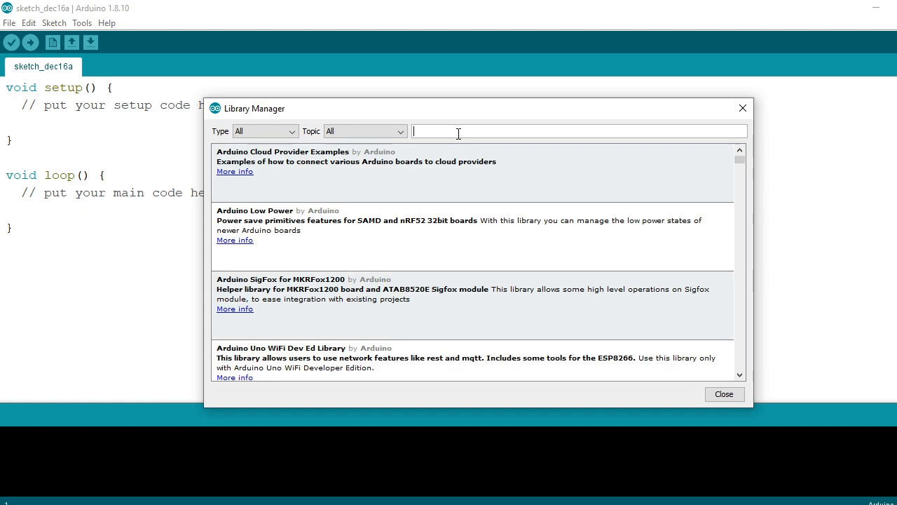
Search 'fastled', confirm FastLED 3.3.2 shows as installed, and close the manager.
{"action": "type", "text": "f"}
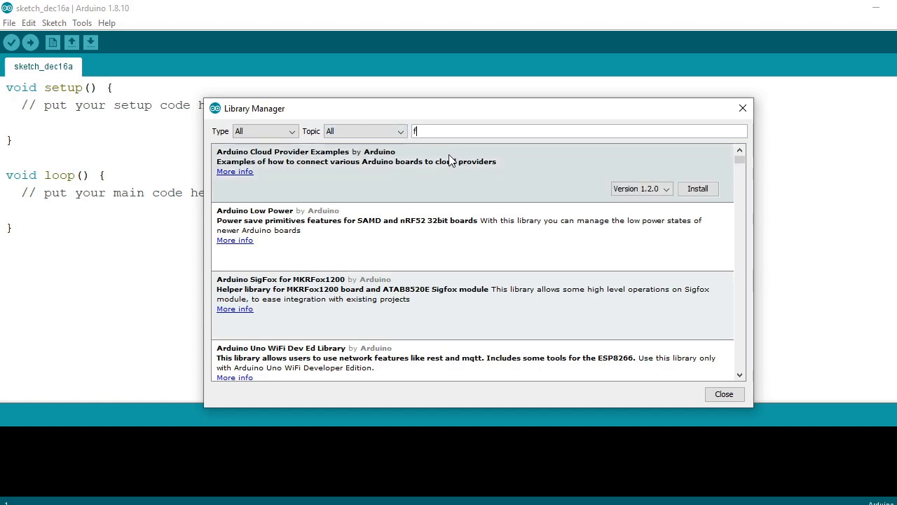
{"action": "type", "text": "as"}
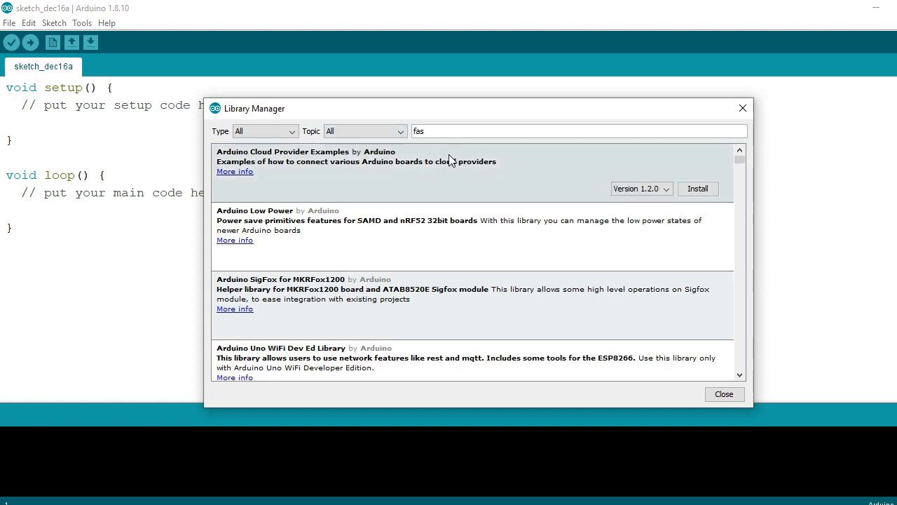
{"action": "type", "text": "tled"}
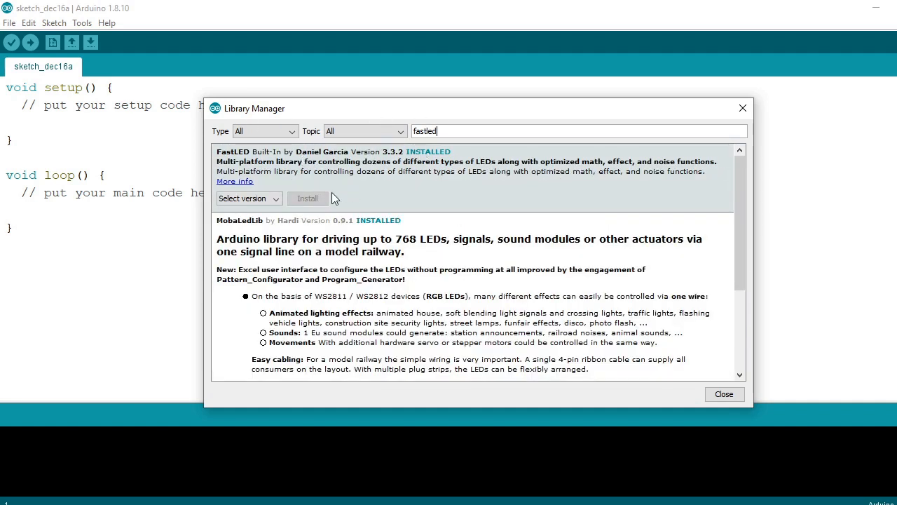
{"action": "left_click", "coordinate": [724, 392]}
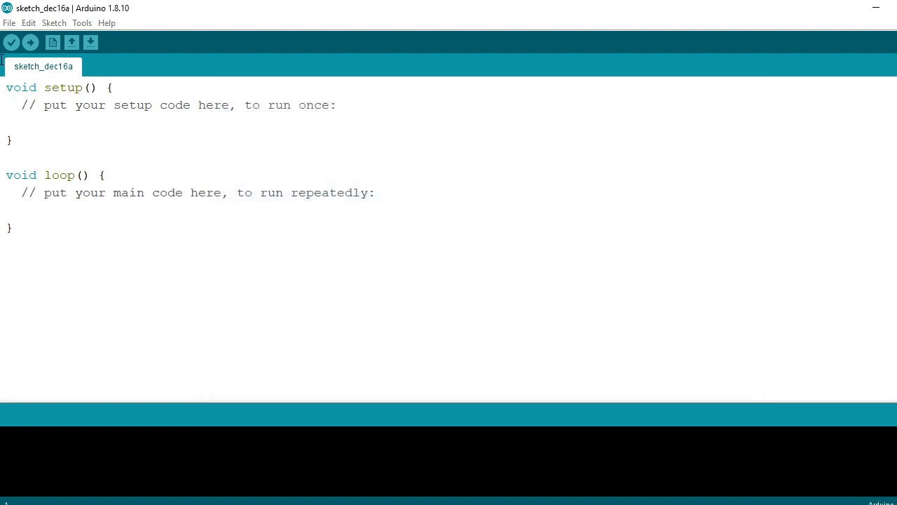
Show the FastLED example sketches list from File > Examples.
{"action": "left_click", "coordinate": [8, 23]}
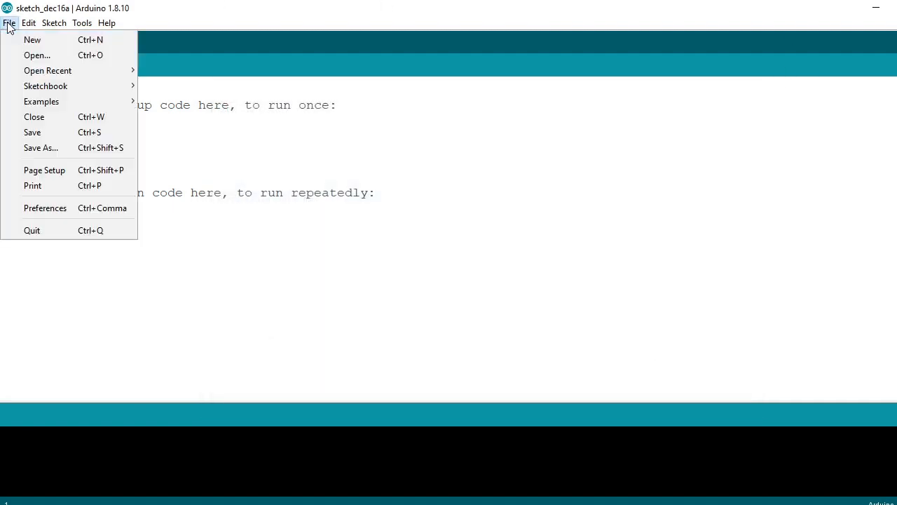
{"action": "left_click", "coordinate": [42, 101]}
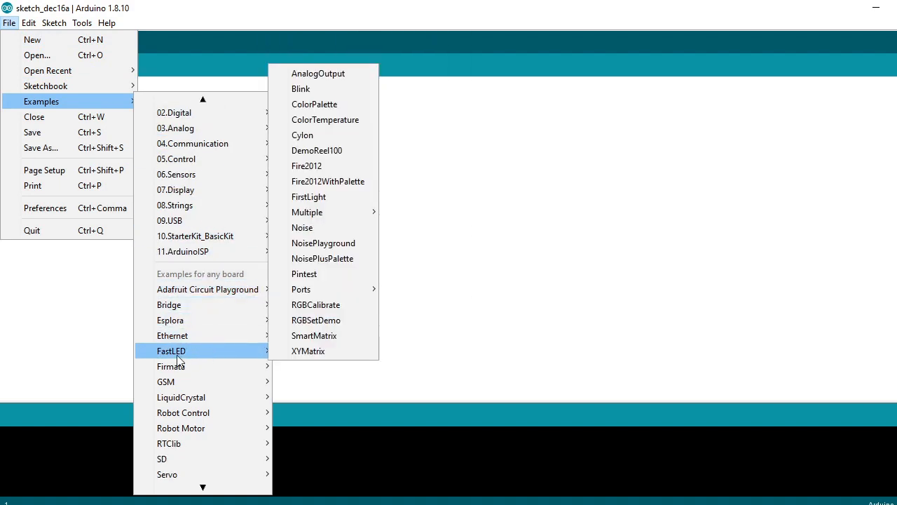
{"action": "mouse_move", "coordinate": [309, 350]}
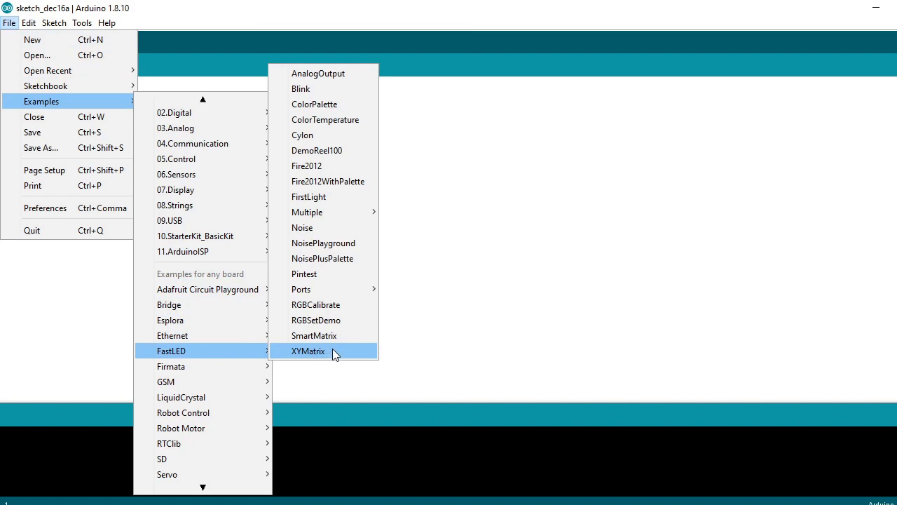
{"action": "mouse_move", "coordinate": [339, 336]}
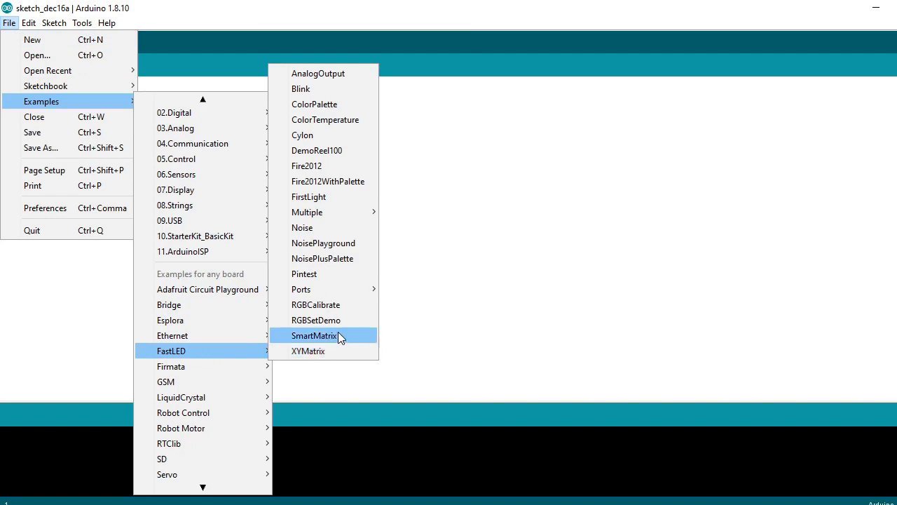
{"action": "mouse_move", "coordinate": [314, 103]}
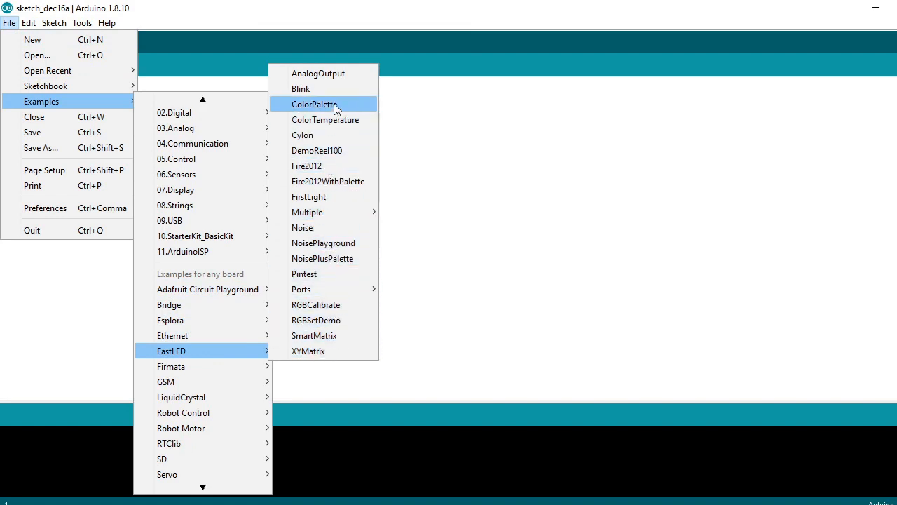
{"action": "mouse_move", "coordinate": [314, 335]}
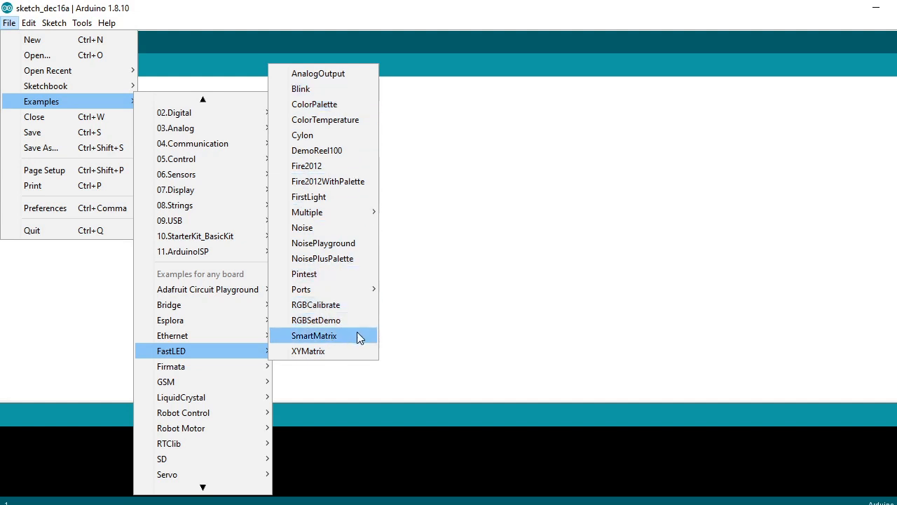
{"action": "mouse_move", "coordinate": [325, 135]}
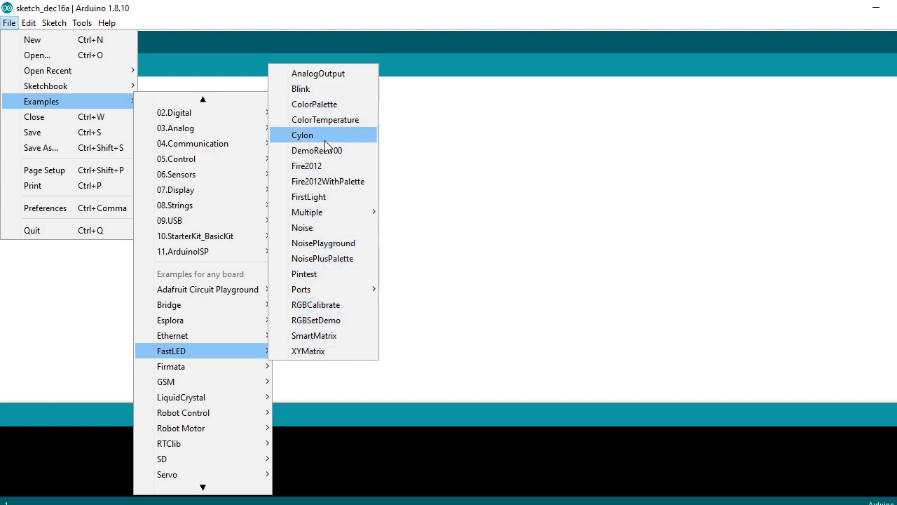
{"action": "mouse_move", "coordinate": [224, 274]}
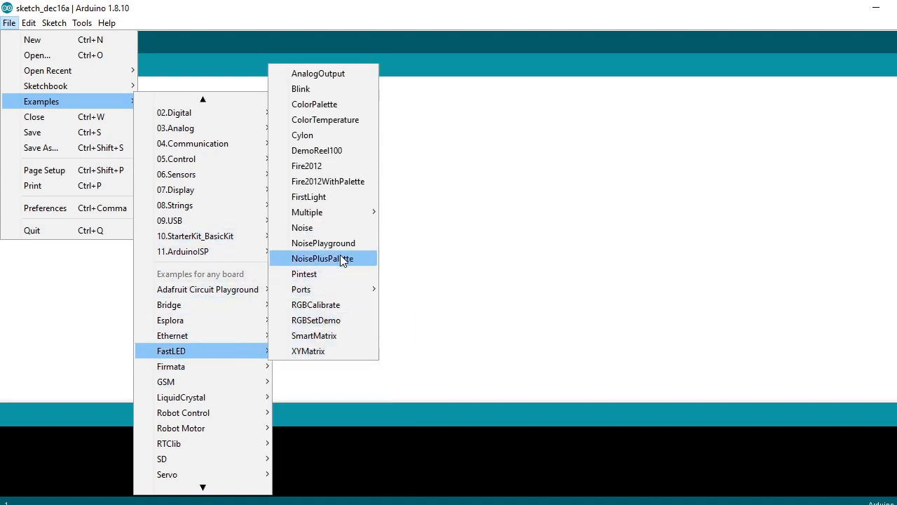
{"action": "mouse_move", "coordinate": [348, 157]}
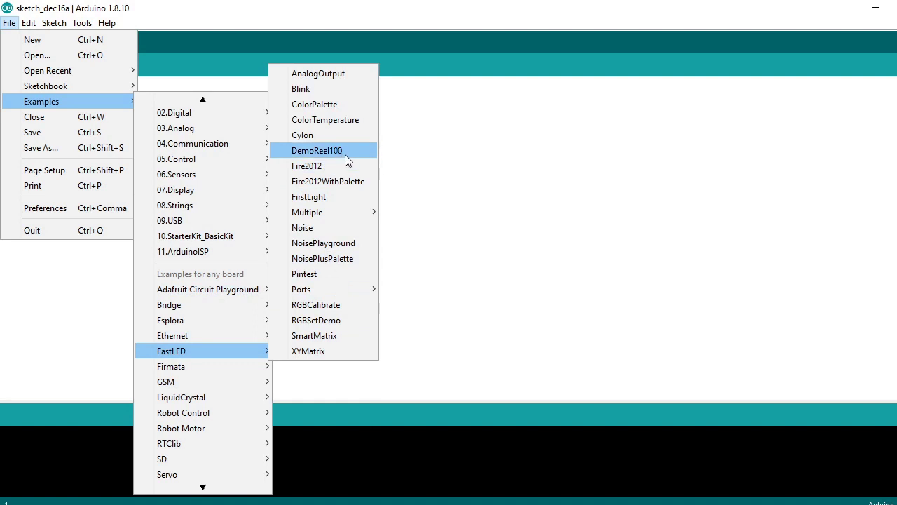
{"action": "mouse_move", "coordinate": [345, 153]}
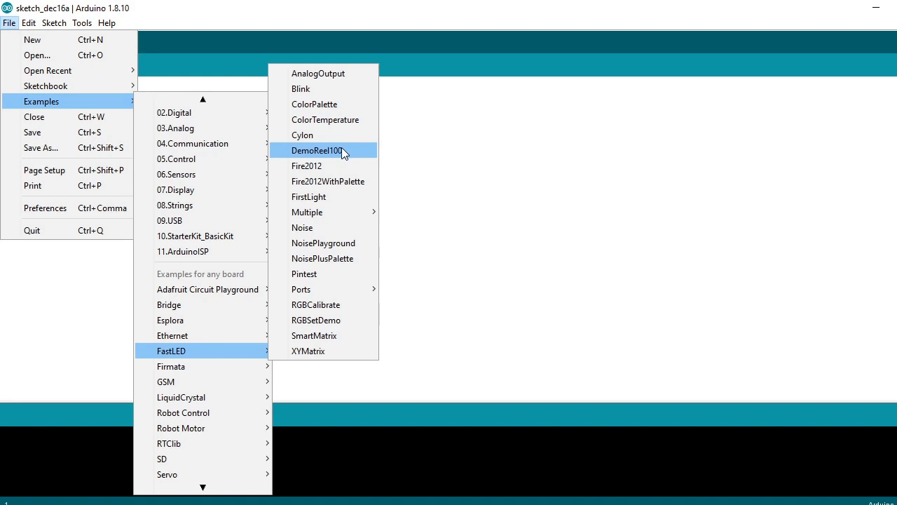
{"action": "mouse_move", "coordinate": [345, 350]}
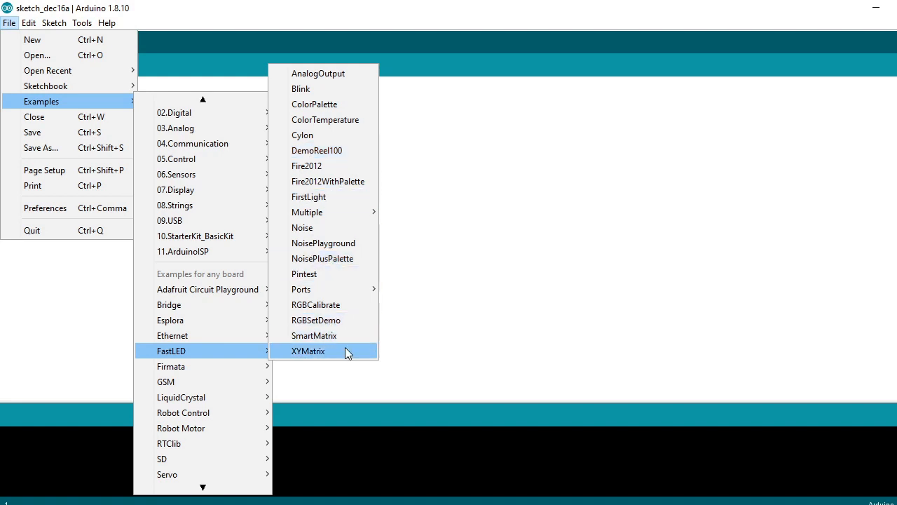
{"action": "mouse_move", "coordinate": [328, 358]}
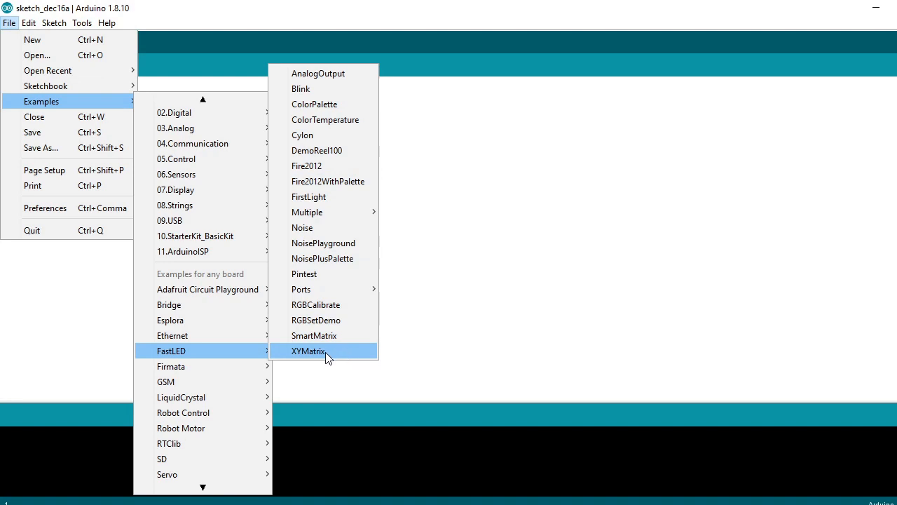
{"action": "mouse_move", "coordinate": [227, 359]}
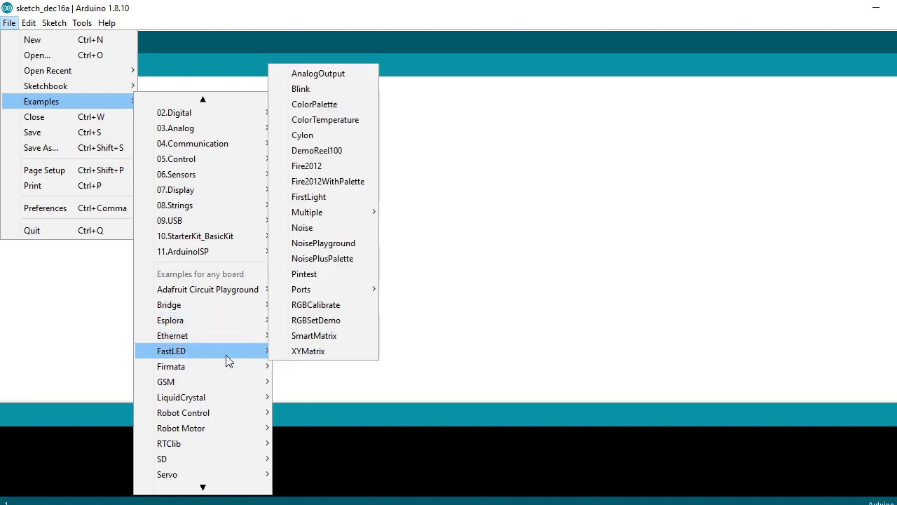
Load the XYMatrix example and set LED_PIN to 5.
{"action": "left_click", "coordinate": [309, 351]}
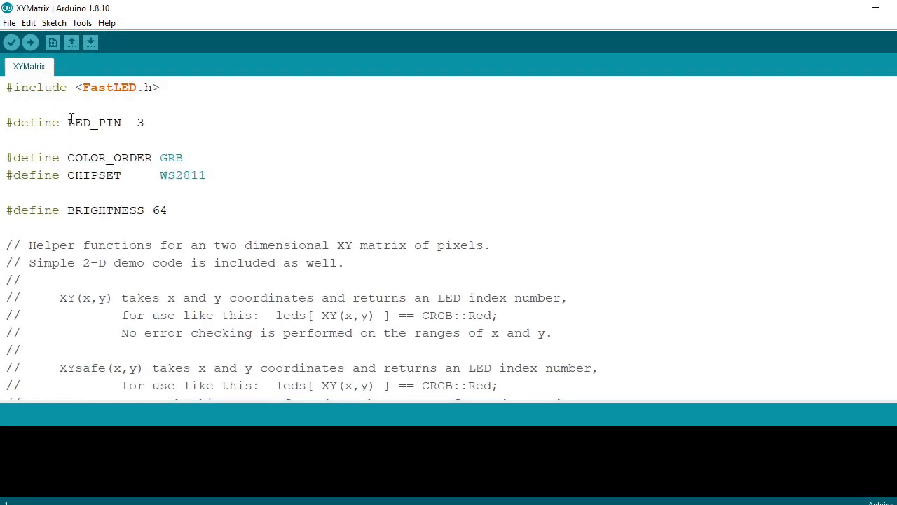
{"action": "mouse_move", "coordinate": [3, 124]}
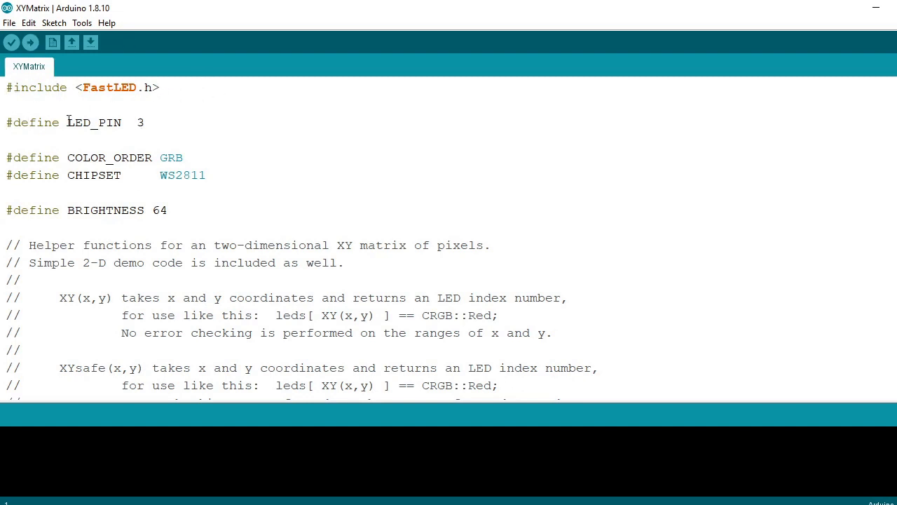
{"action": "double_click", "coordinate": [183, 174]}
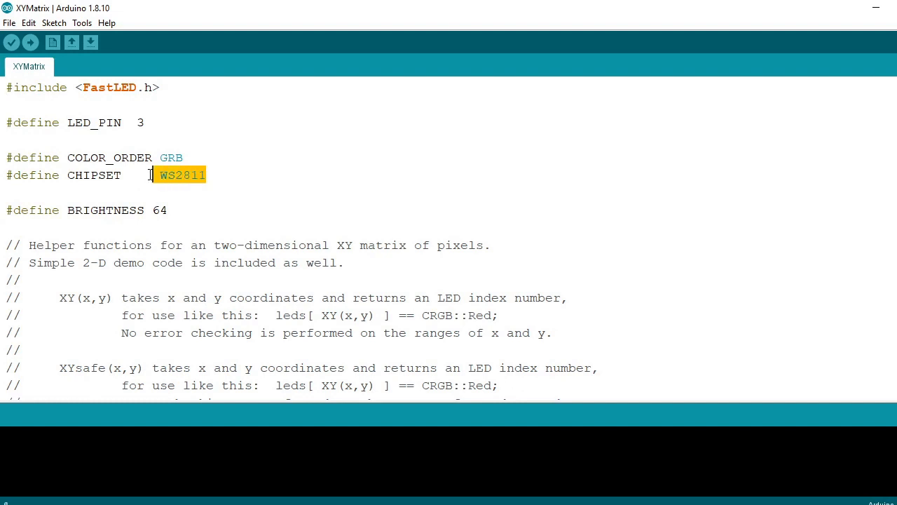
{"action": "mouse_move", "coordinate": [150, 122]}
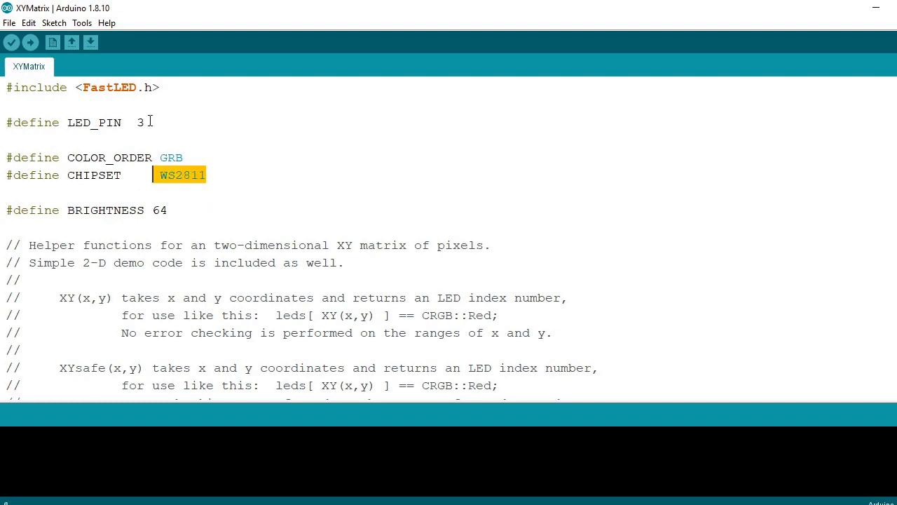
{"action": "left_click", "coordinate": [143, 123]}
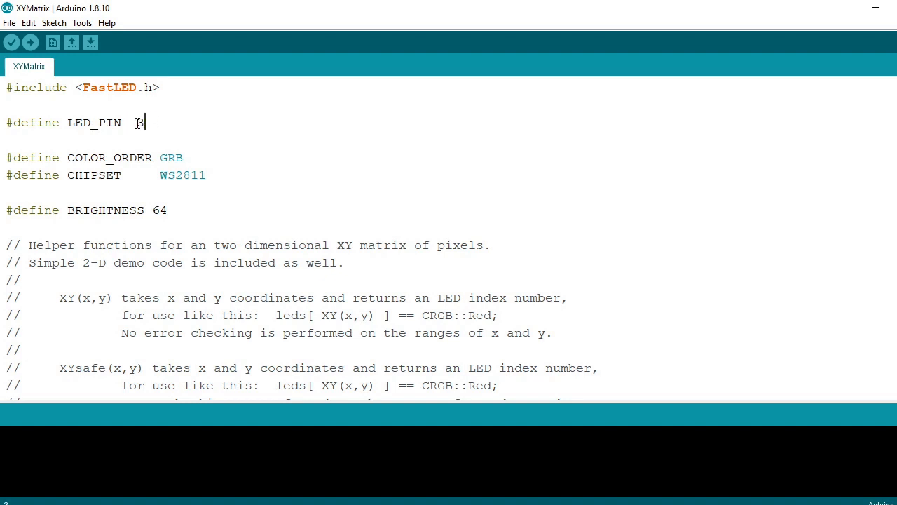
{"action": "type", "text": "3"}
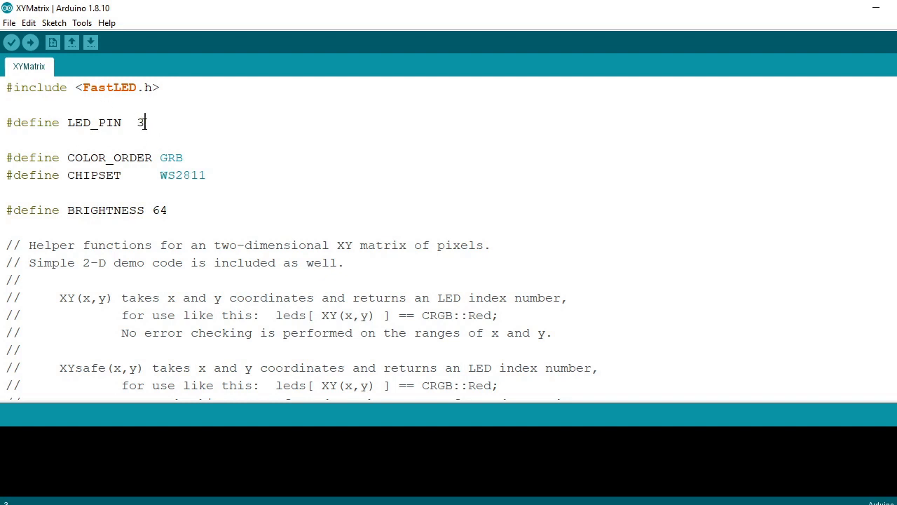
{"action": "type", "text": "5"}
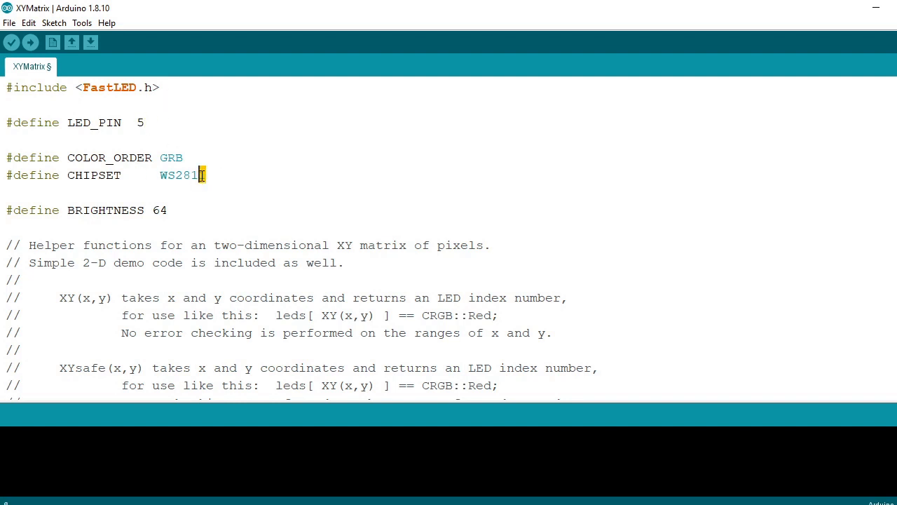
Set CHIPSET to WS2812B and BRIGHTNESS to 8.
{"action": "type", "text": "2B"}
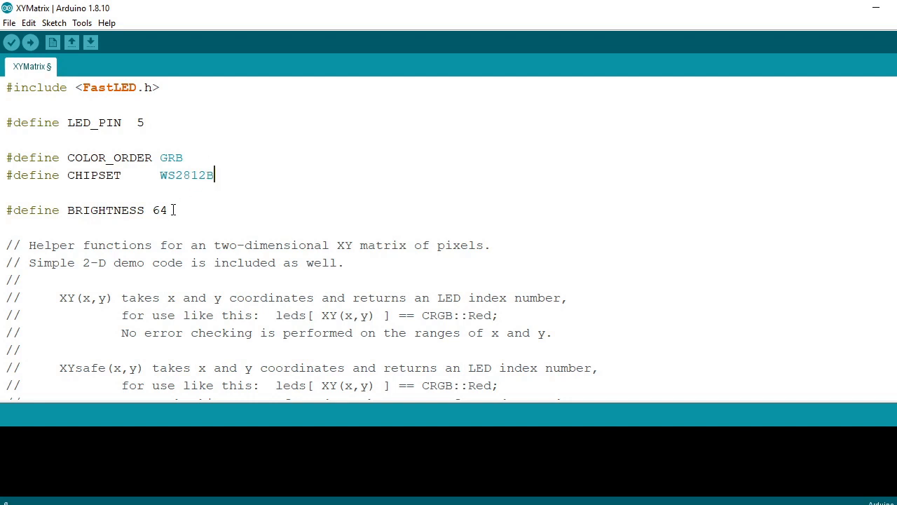
{"action": "double_click", "coordinate": [160, 210]}
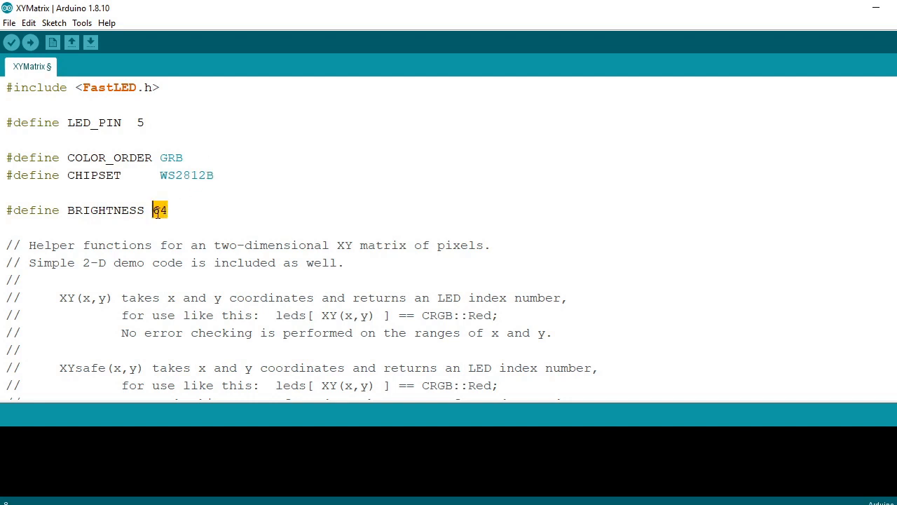
{"action": "type", "text": "8"}
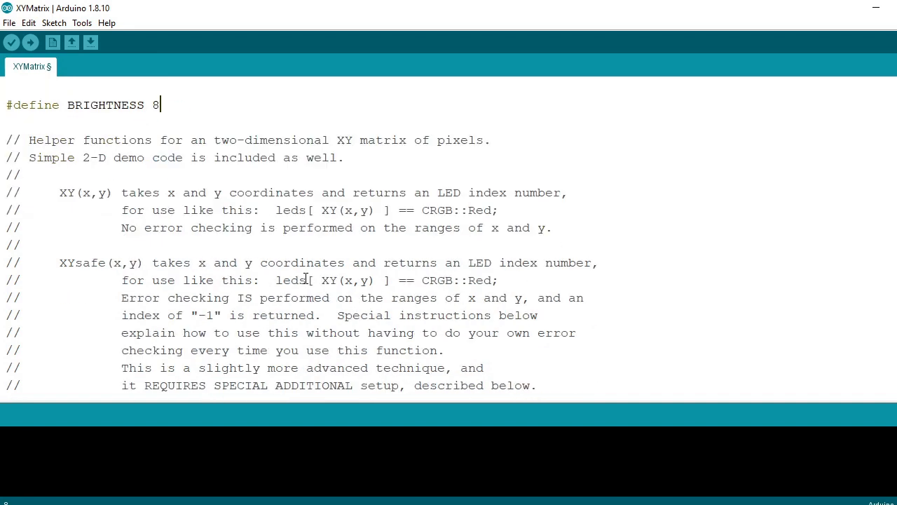
{"action": "scroll", "scroll_direction": "down", "scroll_amount": 3}
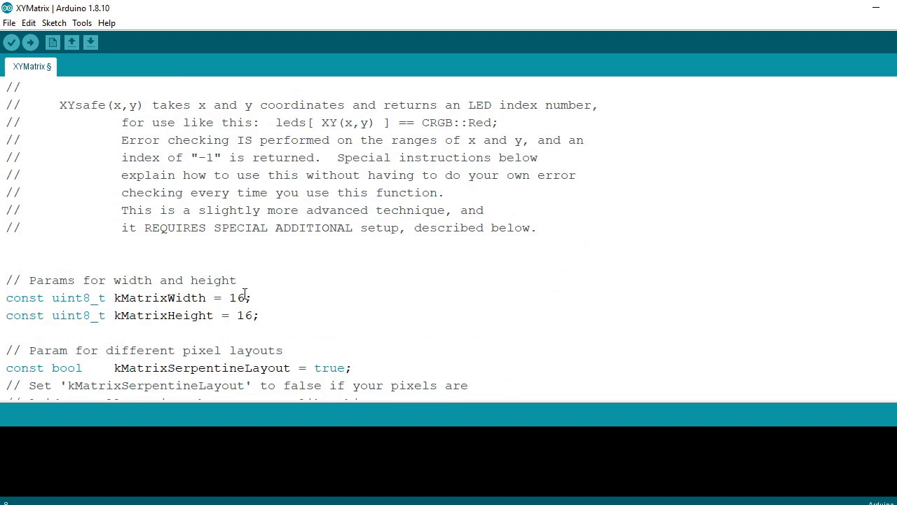
Set kMatrixWidth to 14, keeping kMatrixHeight at 16.
{"action": "type", "text": "4"}
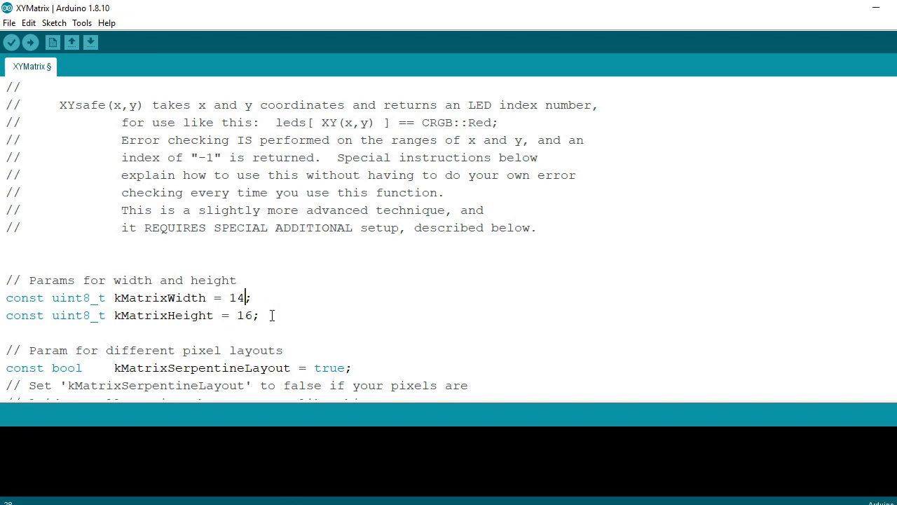
{"action": "scroll", "scroll_direction": "down", "scroll_amount": 3}
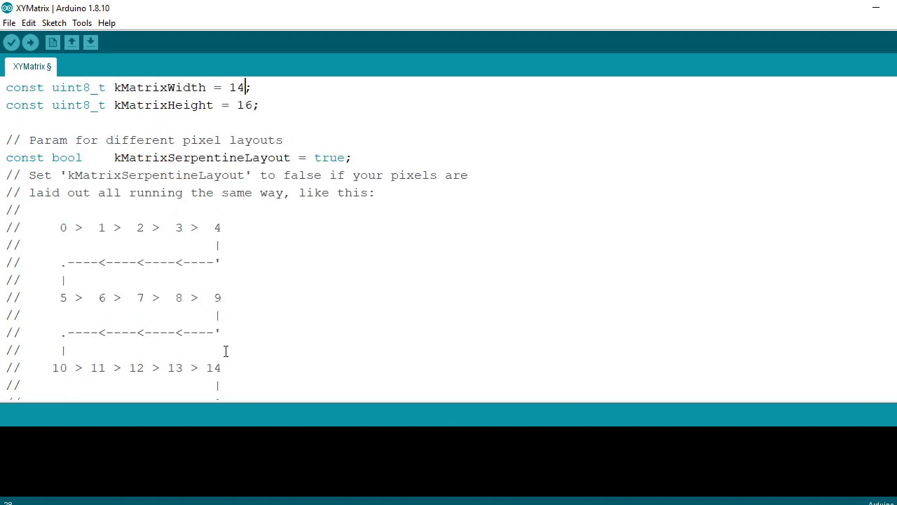
{"action": "mouse_move", "coordinate": [3, 139]}
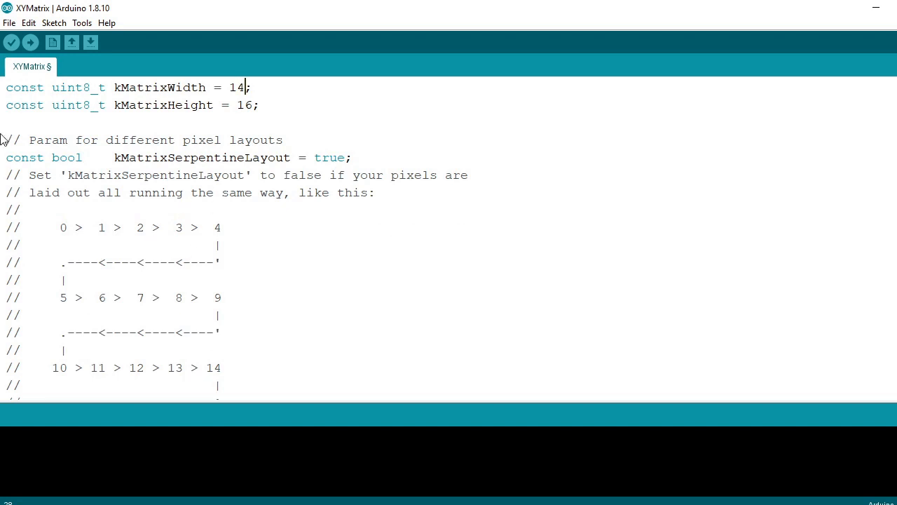
{"action": "mouse_move", "coordinate": [257, 263]}
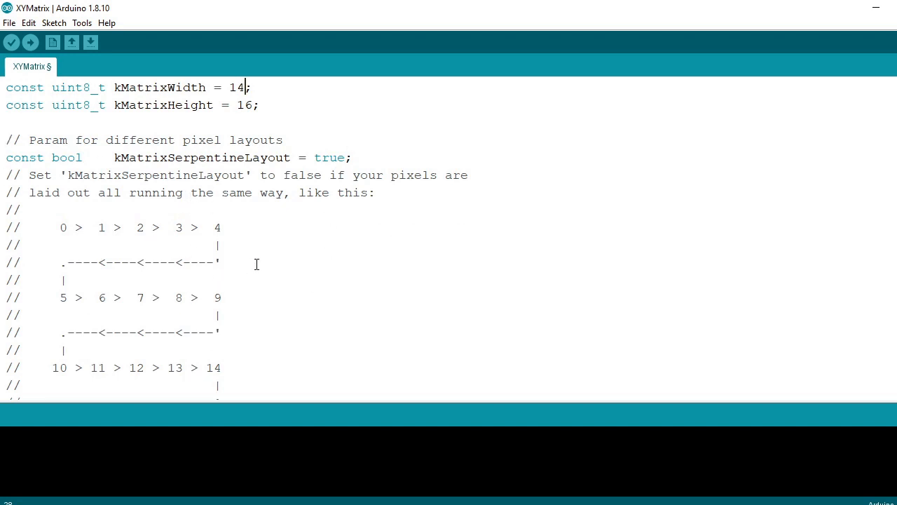
{"action": "mouse_move", "coordinate": [243, 211]}
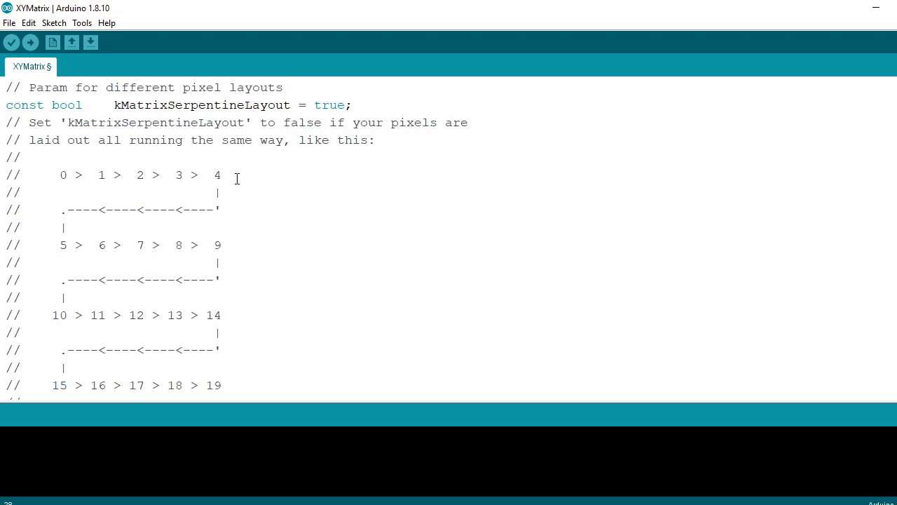
{"action": "mouse_move", "coordinate": [153, 212]}
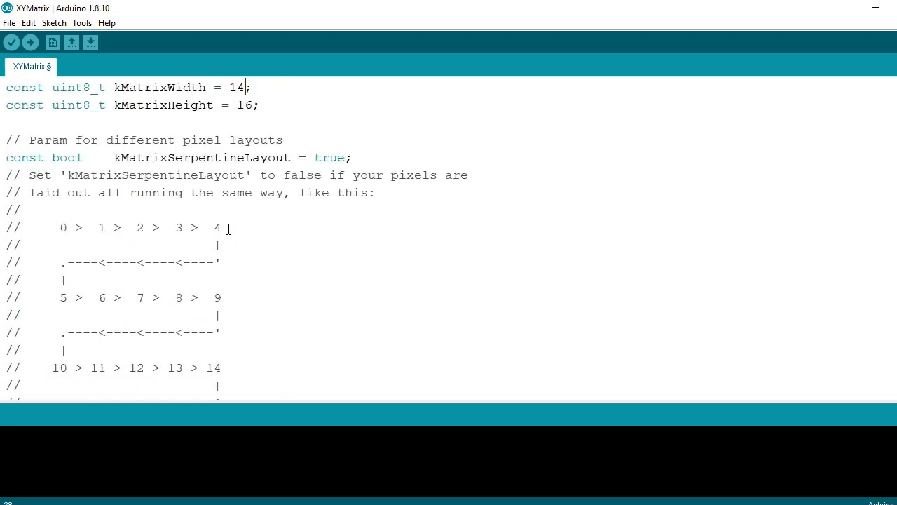
{"action": "mouse_move", "coordinate": [217, 223]}
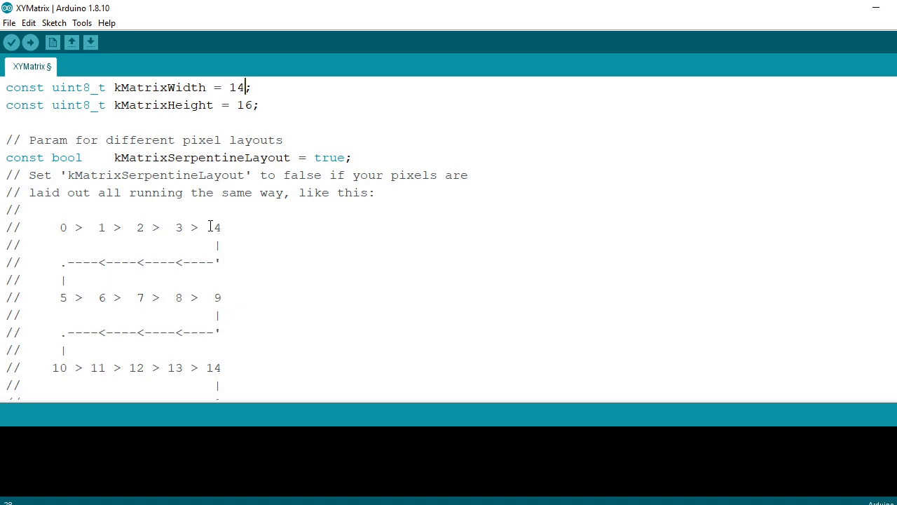
{"action": "scroll", "scroll_direction": "down", "scroll_amount": 3}
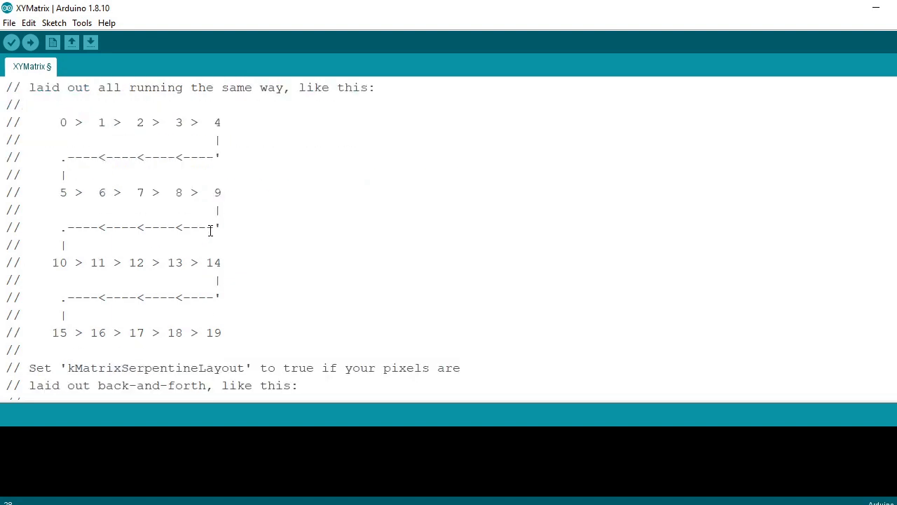
{"action": "scroll", "scroll_direction": "up", "scroll_amount": 3}
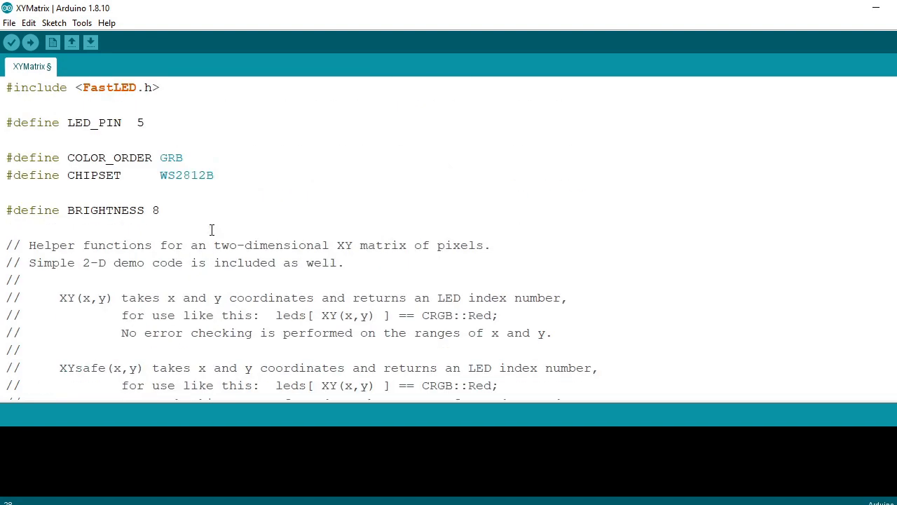
{"action": "mouse_move", "coordinate": [115, 119]}
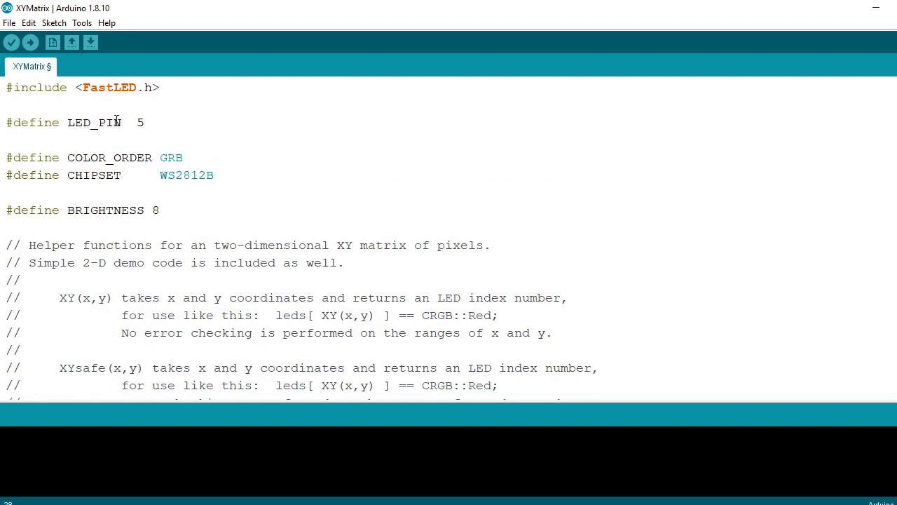
{"action": "mouse_move", "coordinate": [31, 42]}
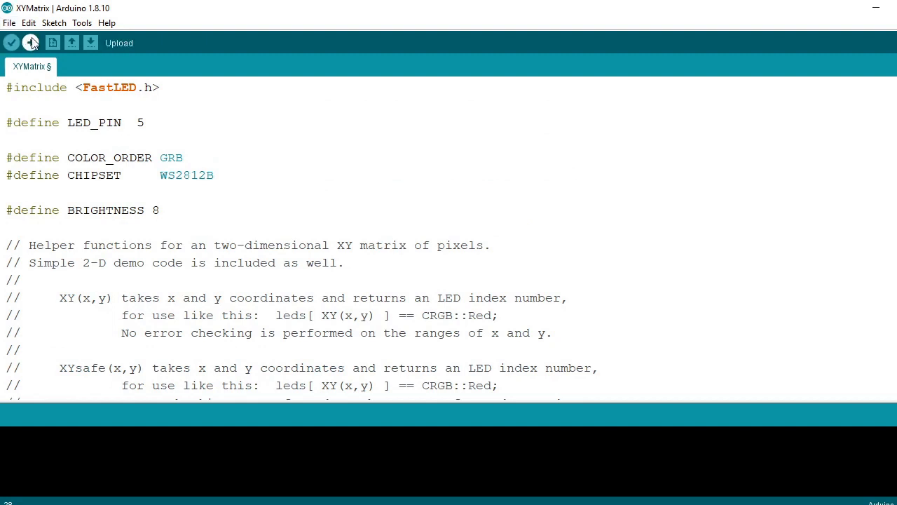
Upload the XYMatrix sketch to the board until Done uploading is reported.
{"action": "left_click", "coordinate": [31, 42]}
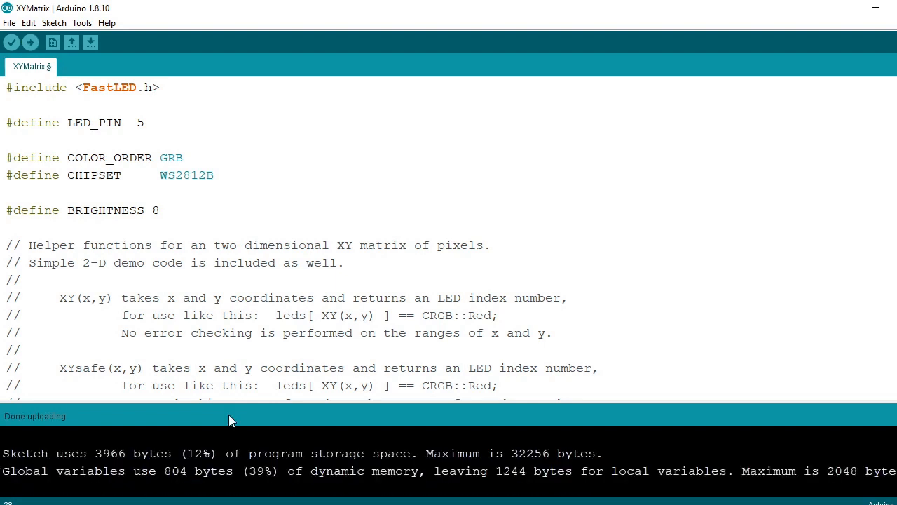
{"action": "mouse_move", "coordinate": [233, 435]}
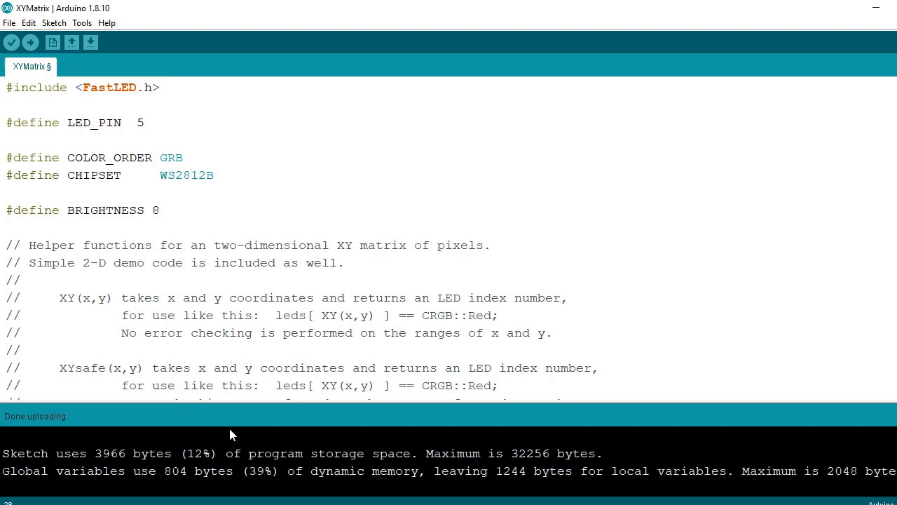
{"action": "mouse_move", "coordinate": [617, 208]}
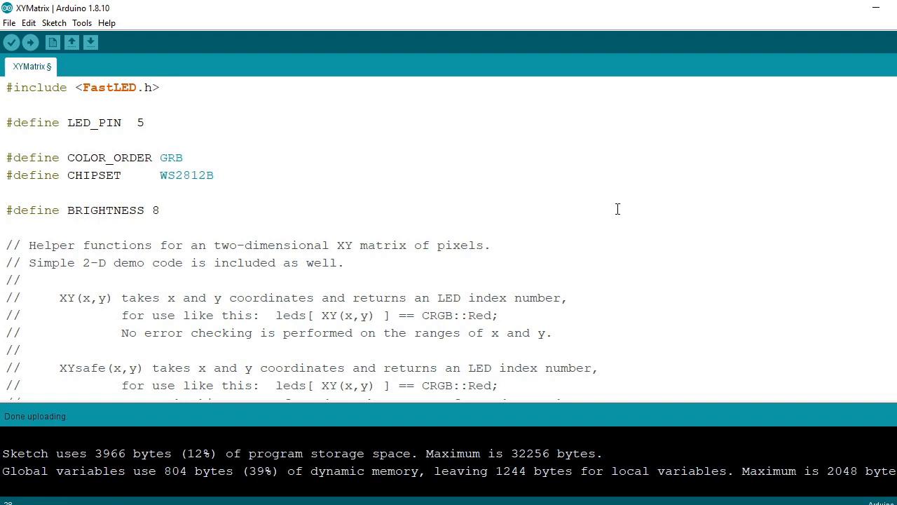
{"action": "mouse_move", "coordinate": [56, 185]}
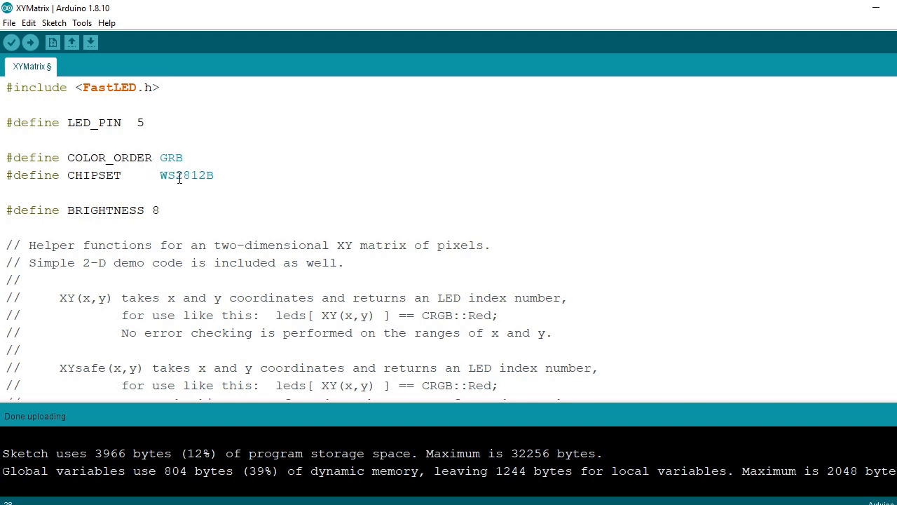
{"action": "double_click", "coordinate": [186, 174]}
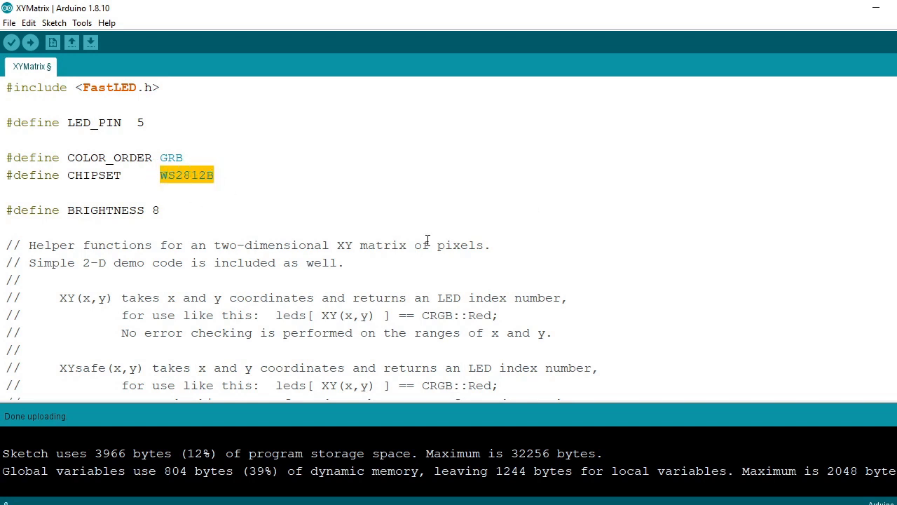
{"action": "mouse_move", "coordinate": [266, 183]}
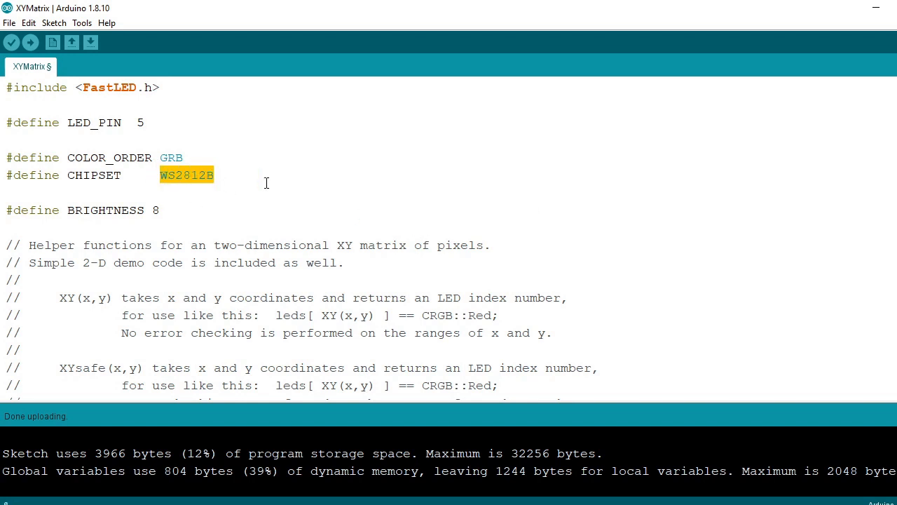
{"action": "mouse_move", "coordinate": [208, 168]}
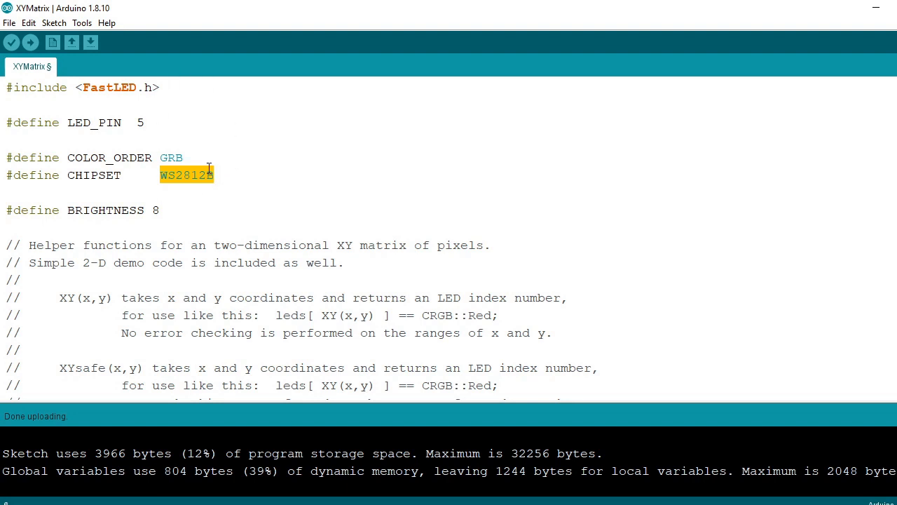
{"action": "mouse_move", "coordinate": [95, 79]}
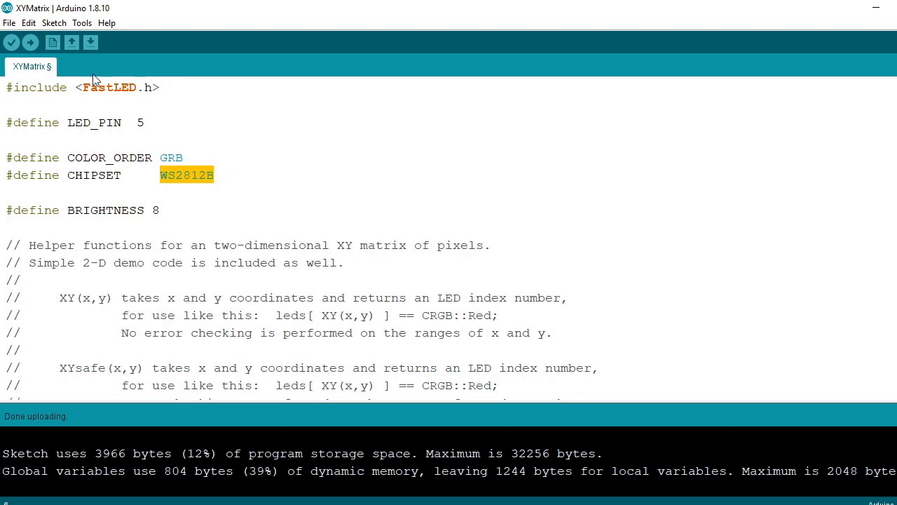
{"action": "mouse_move", "coordinate": [195, 202]}
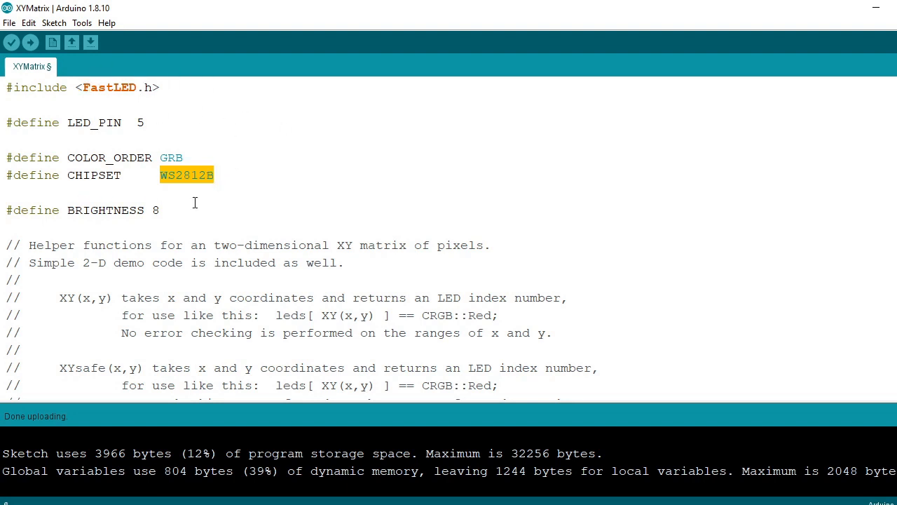
{"action": "mouse_move", "coordinate": [358, 323]}
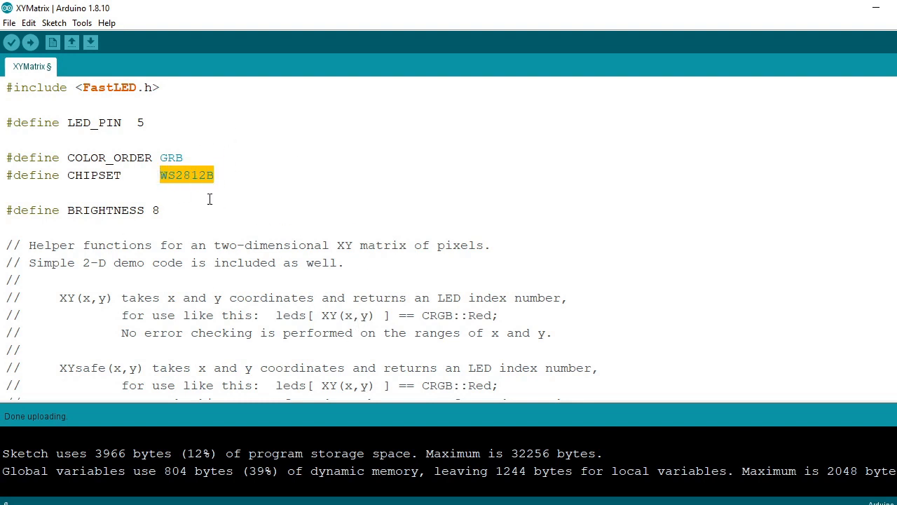
{"action": "left_click", "coordinate": [211, 175]}
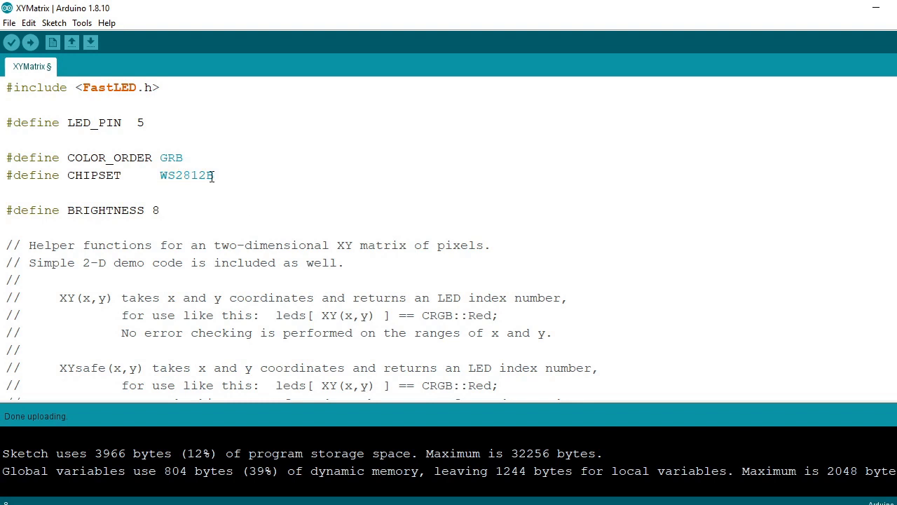
{"action": "mouse_move", "coordinate": [243, 197]}
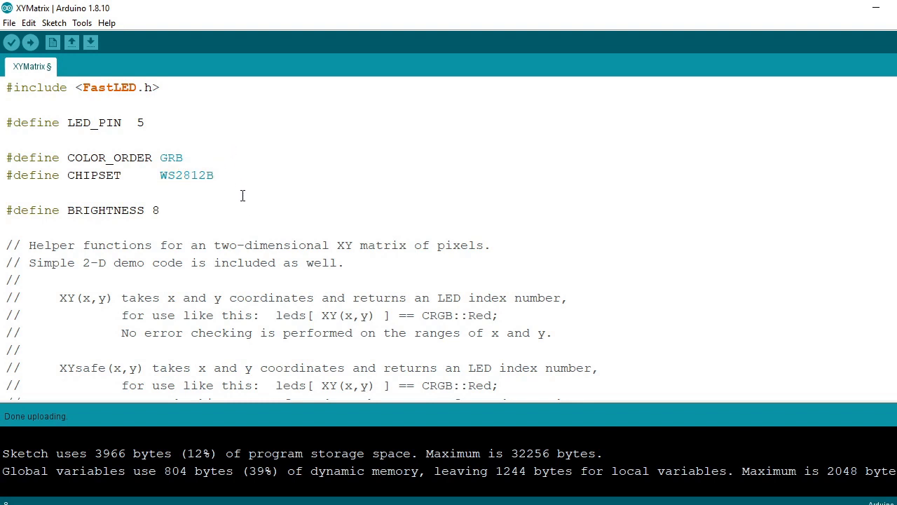
{"action": "mouse_move", "coordinate": [237, 172]}
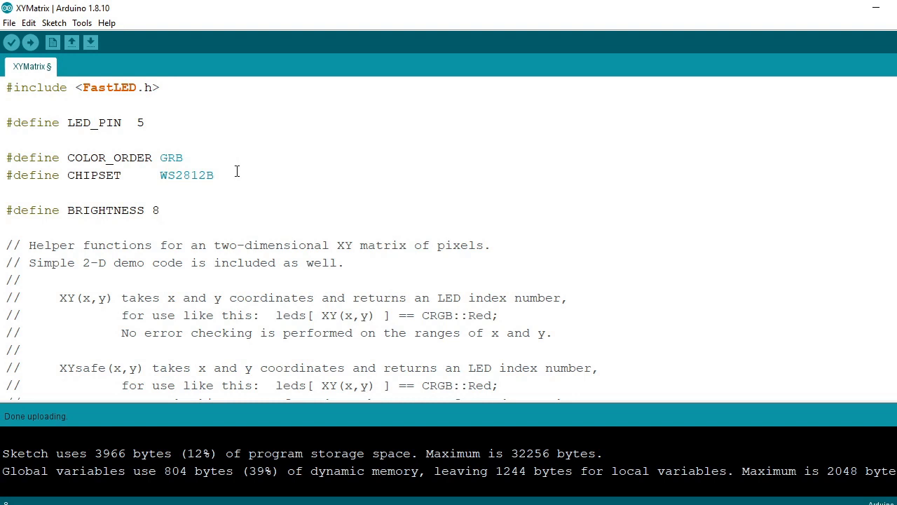
{"action": "mouse_move", "coordinate": [321, 201]}
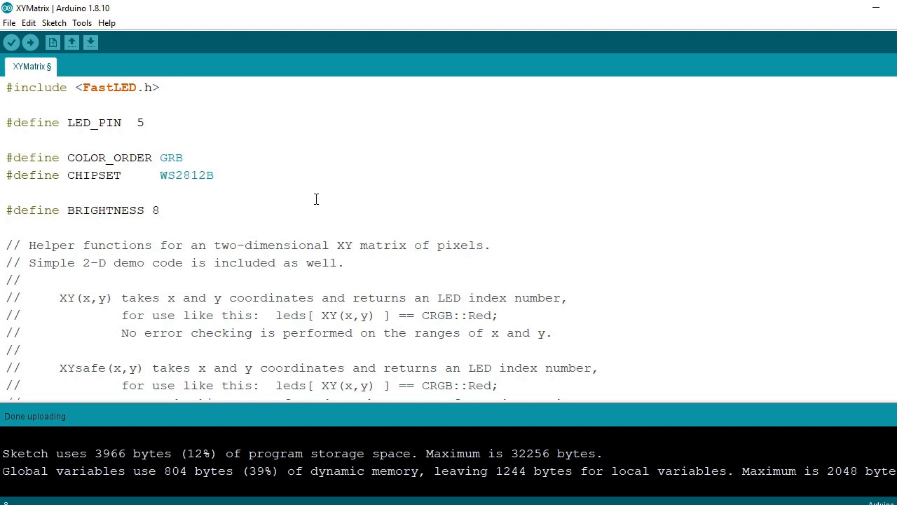
{"action": "mouse_move", "coordinate": [309, 204]}
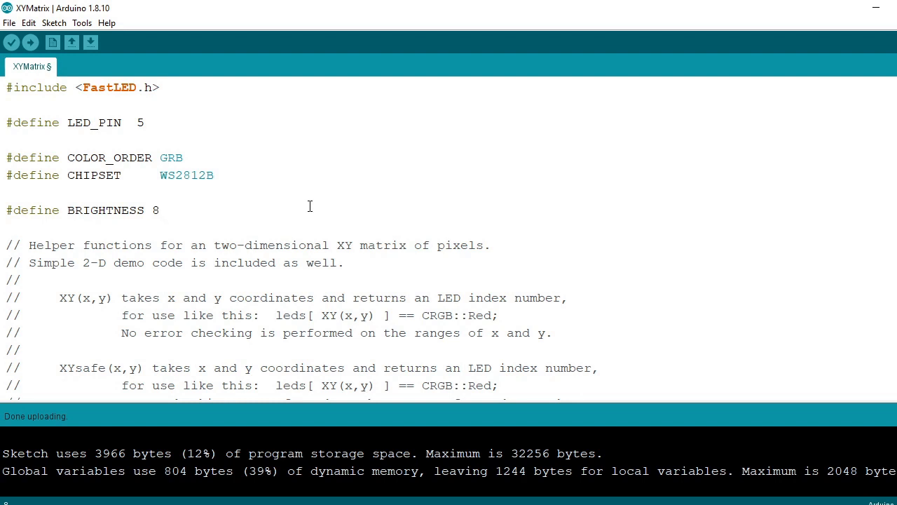
{"action": "mouse_move", "coordinate": [140, 180]}
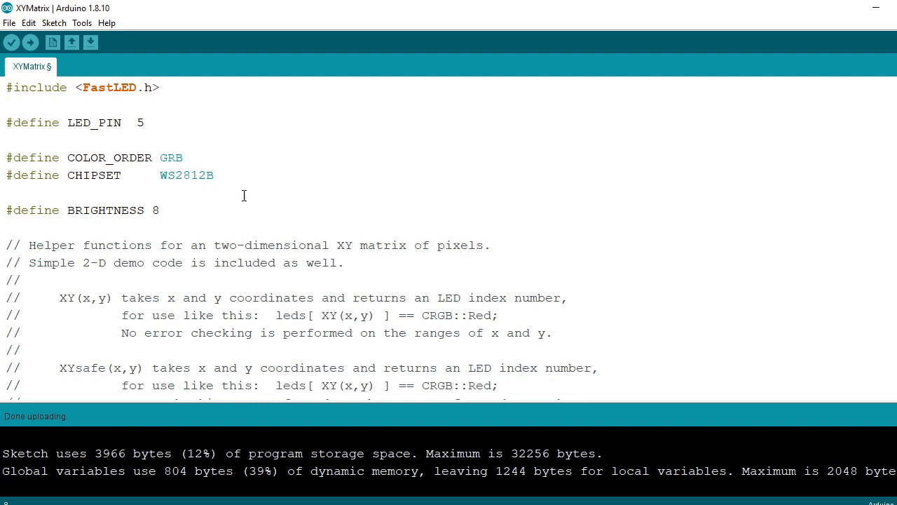
{"action": "mouse_move", "coordinate": [80, 122]}
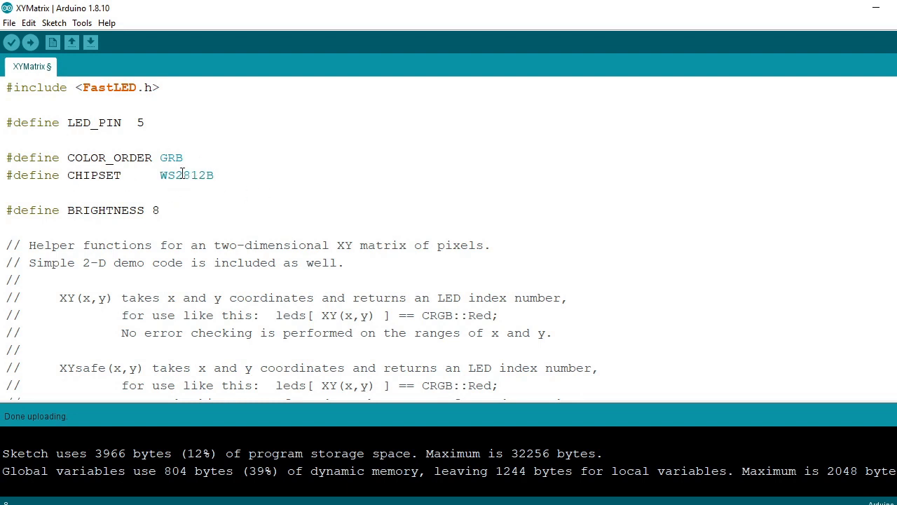
{"action": "mouse_move", "coordinate": [892, 91]}
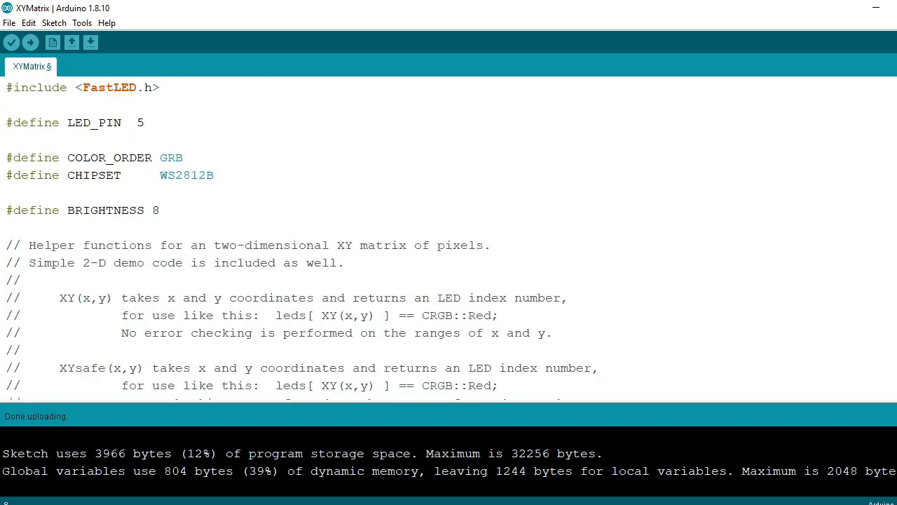
{"action": "mouse_move", "coordinate": [878, 6]}
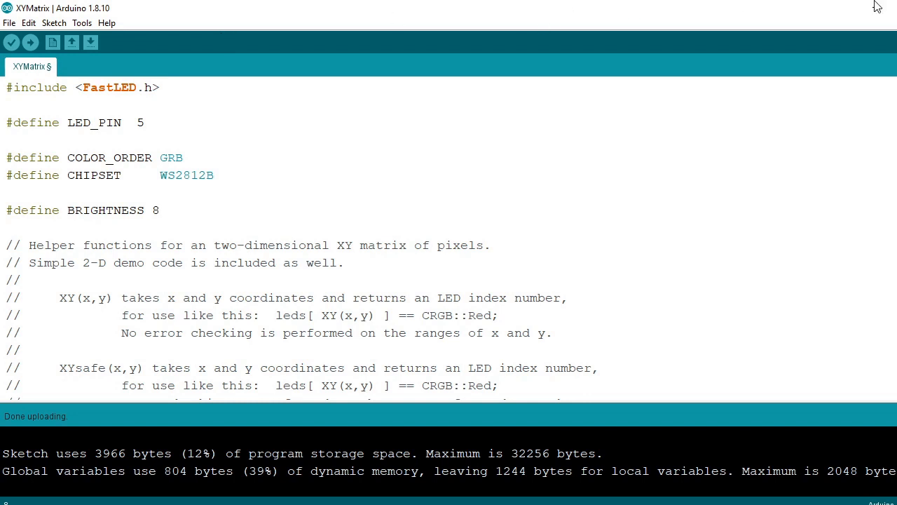